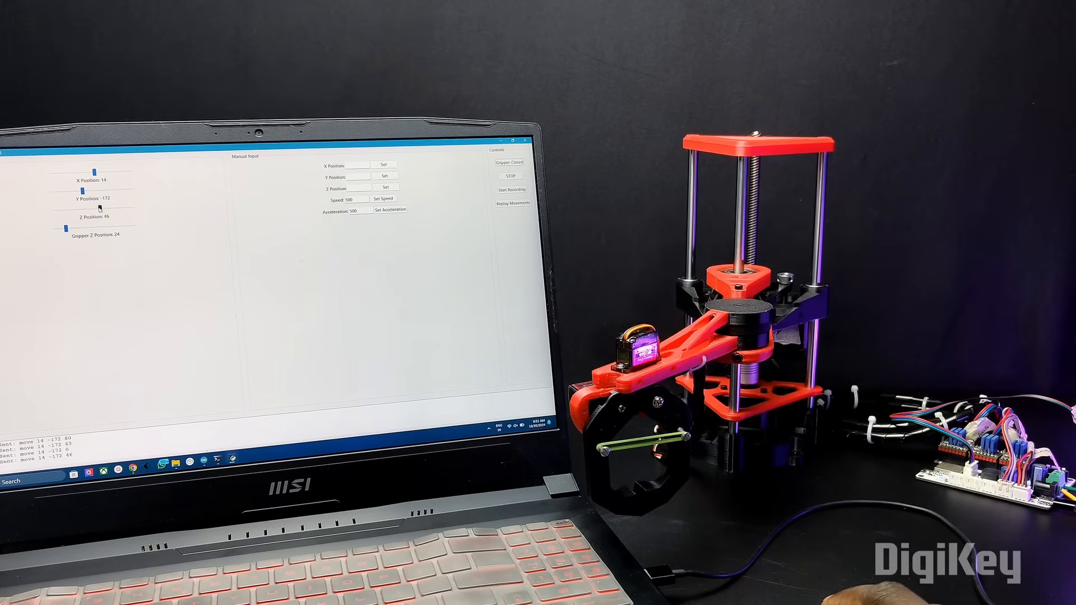
pyautogui.moveTo(100, 198); pyautogui.dragTo(141, 190)
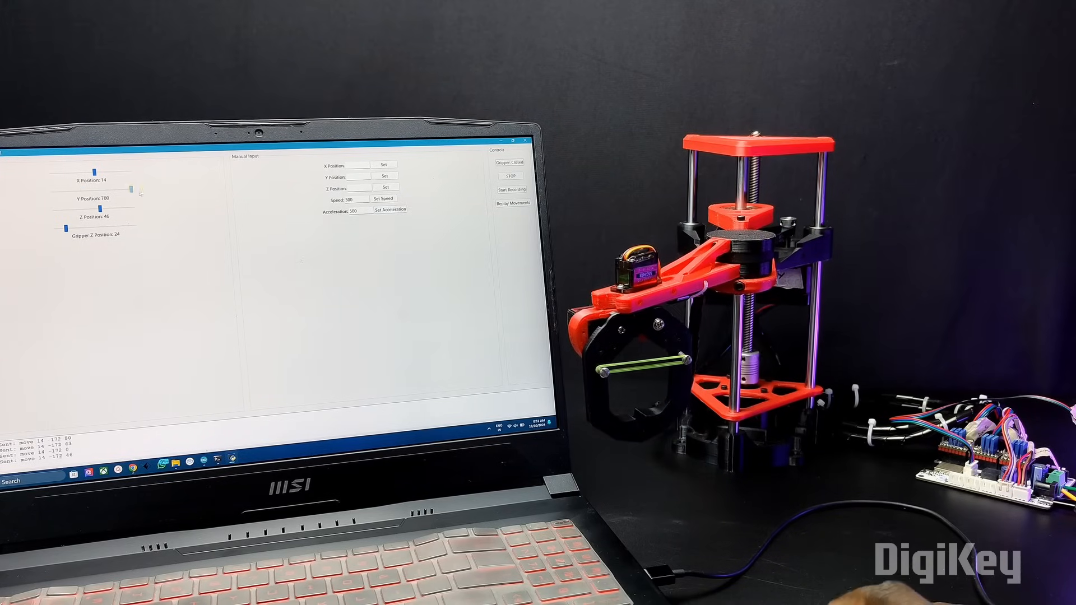